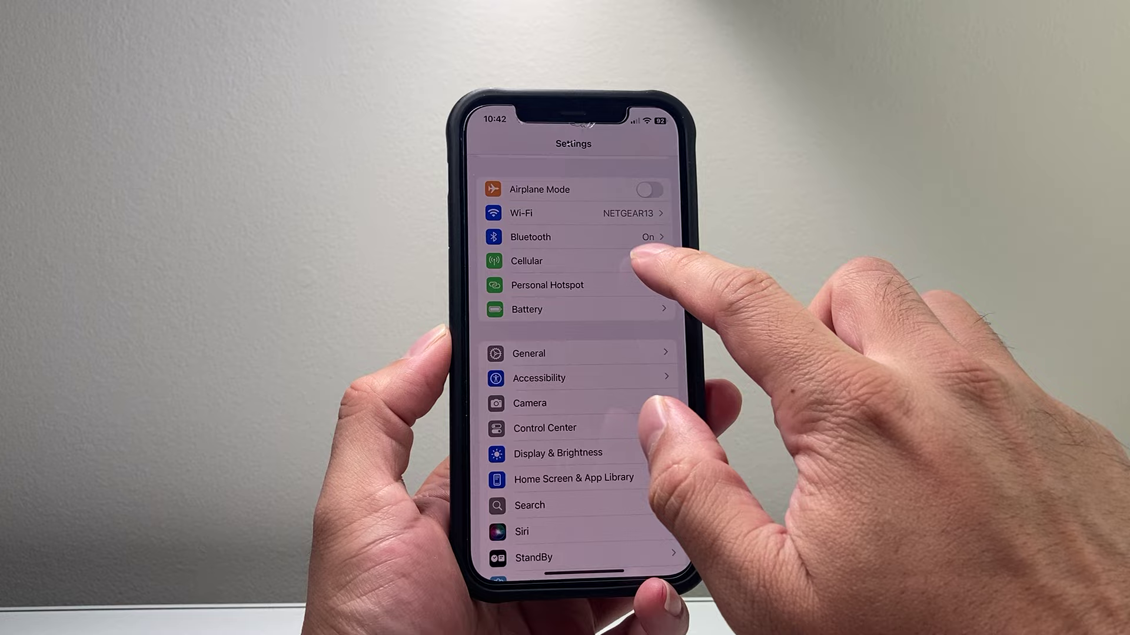
Open Cellular settings and scroll down to the per-app Cellular Data list
left_click(526, 261)
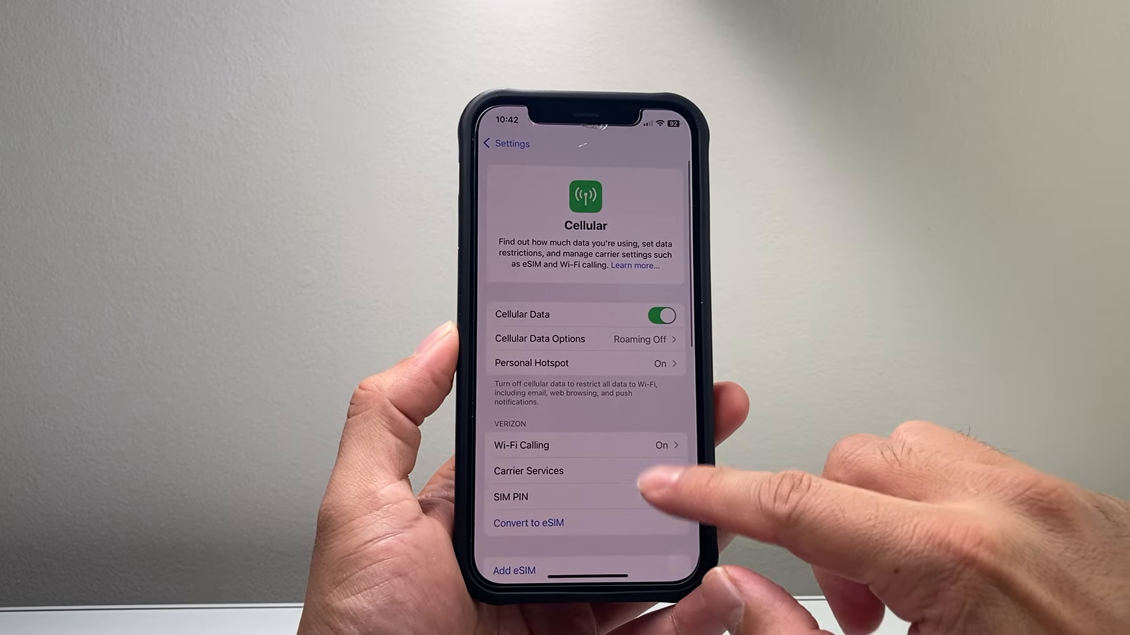
scroll("up", 3)
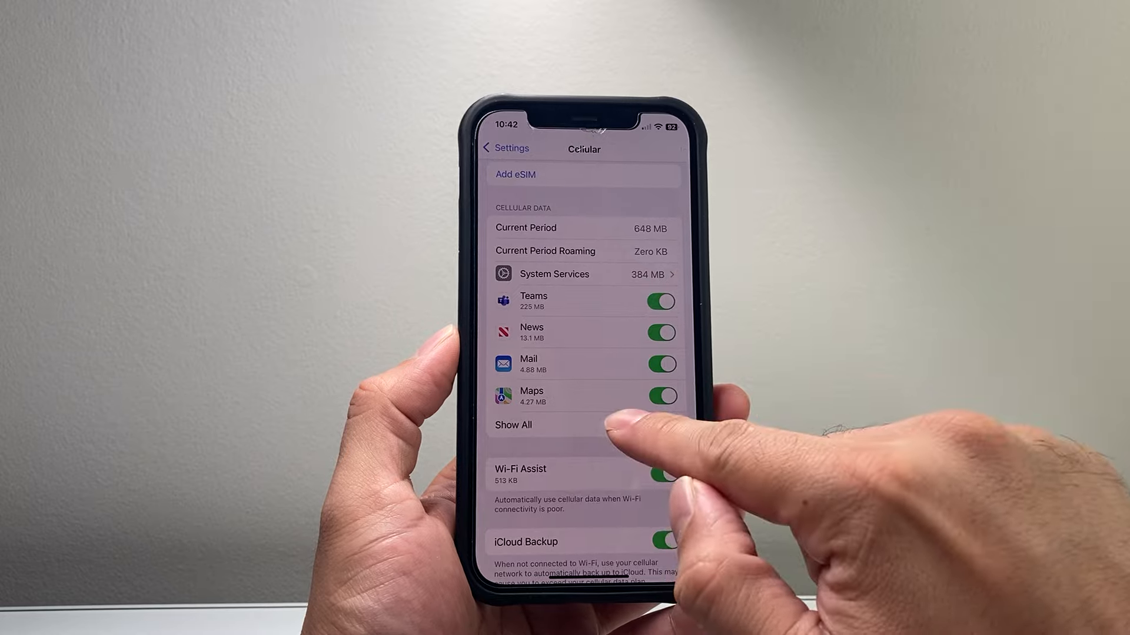
Show all apps' cellular data usage and switch off cellular data for News
left_click(513, 425)
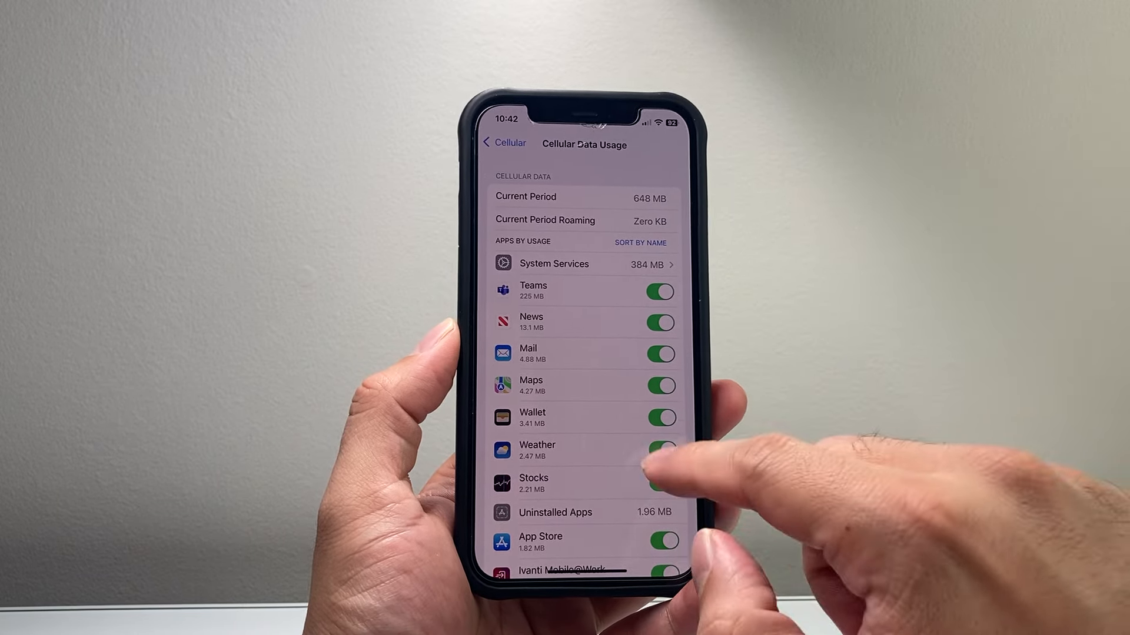
scroll("up", 3)
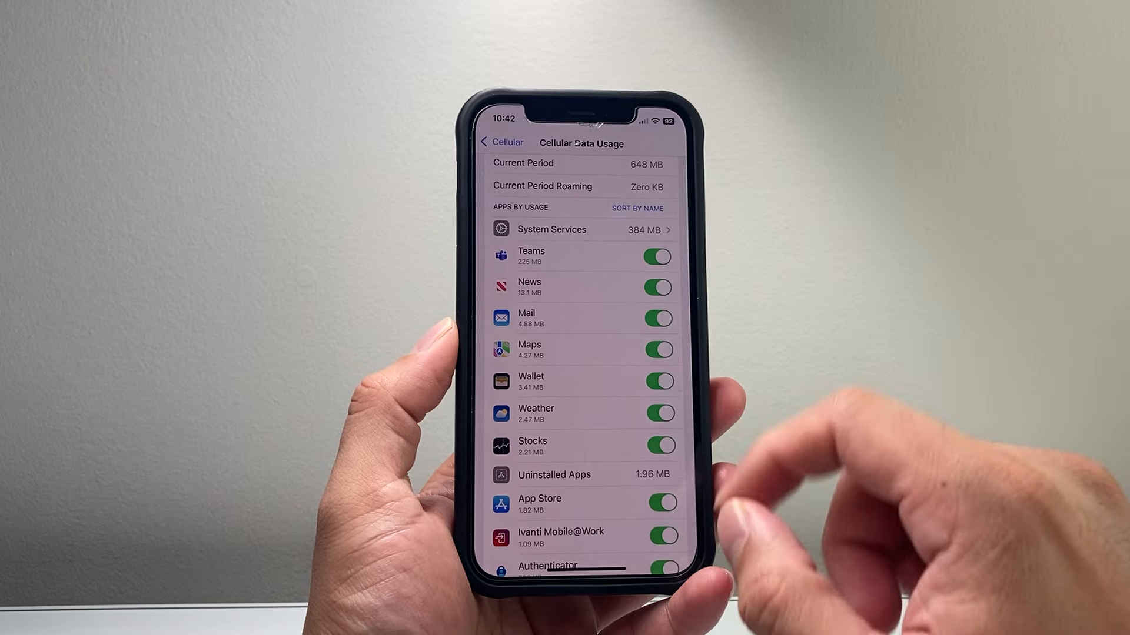
left_click(657, 288)
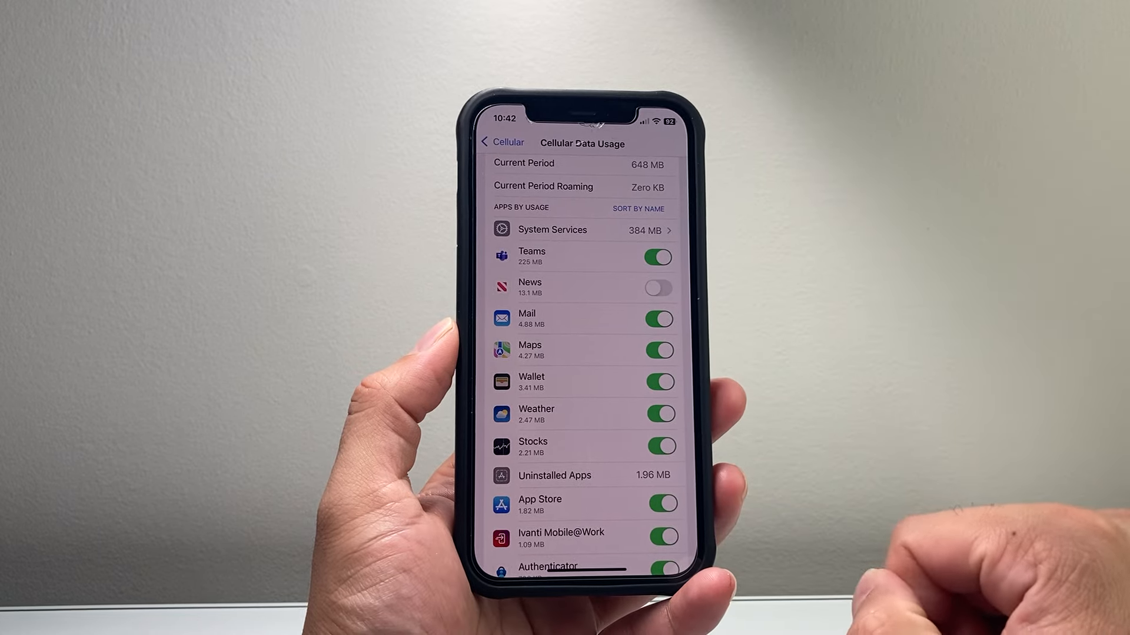